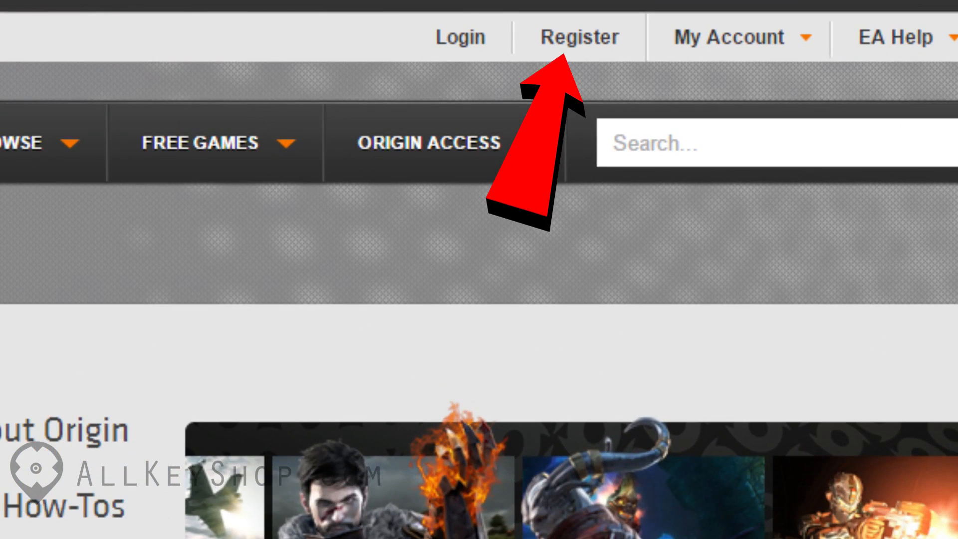
Start registering a new Origin account from the website header.
click(579, 37)
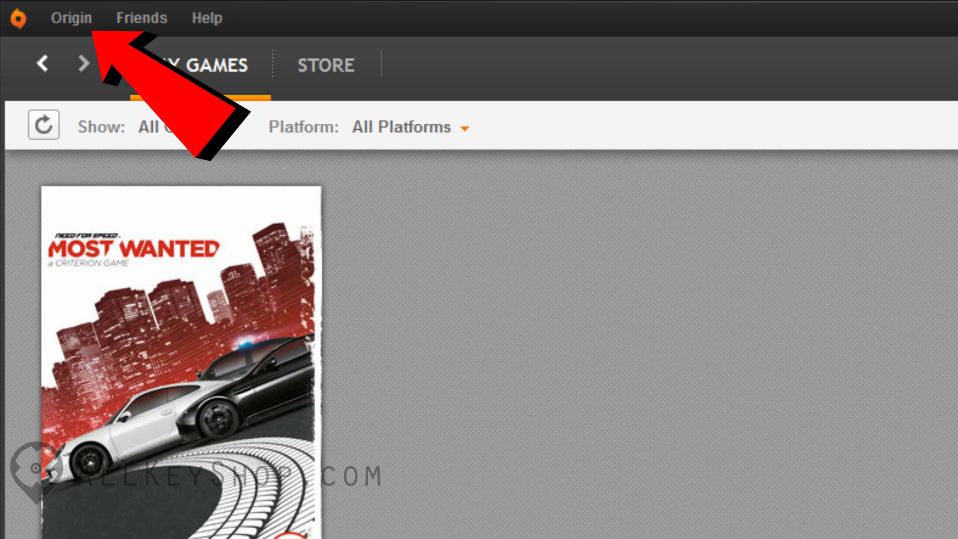
Bring up the Redeem Product Code window from the Origin menu.
click(70, 17)
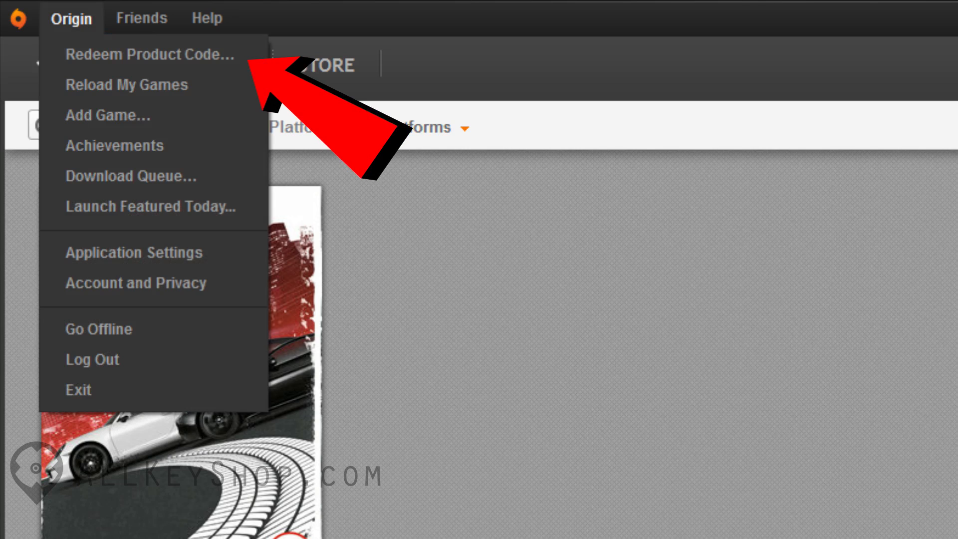
click(148, 54)
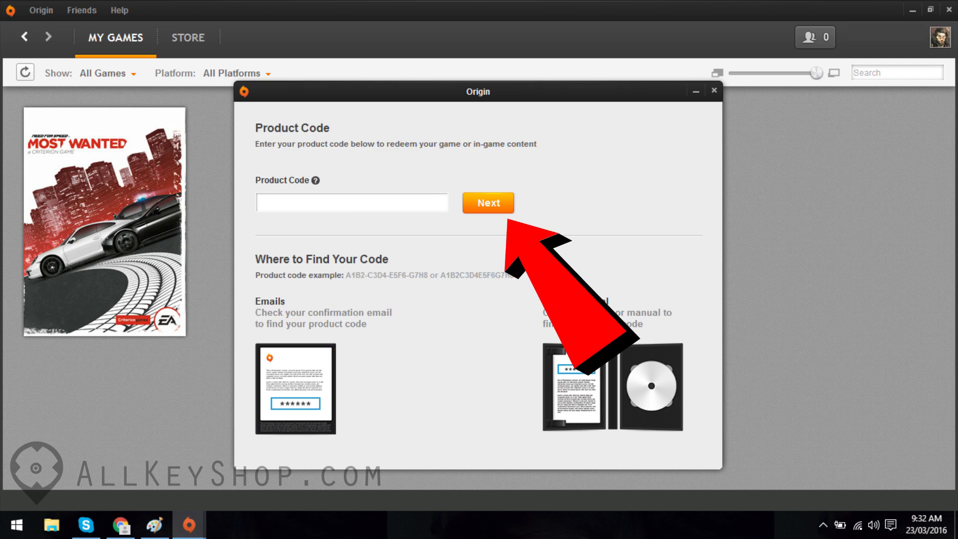
Redeem the code as the multi-language Need for Speed Hot Pursuit edition and return to My Games.
click(488, 203)
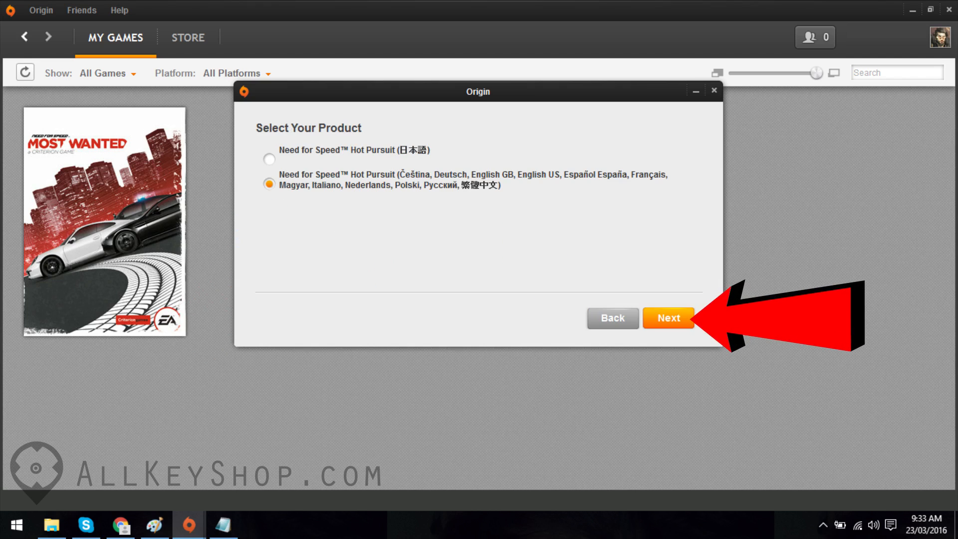
click(668, 317)
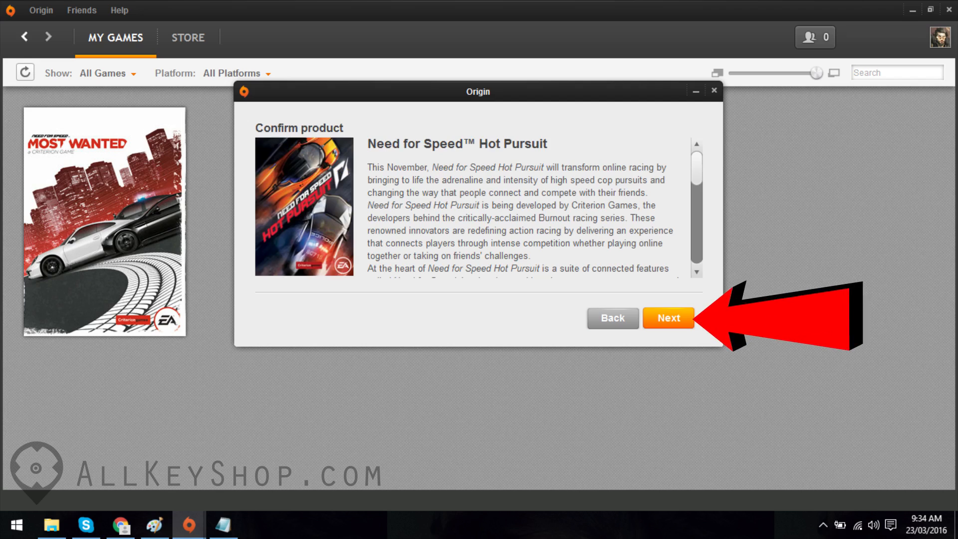
click(667, 318)
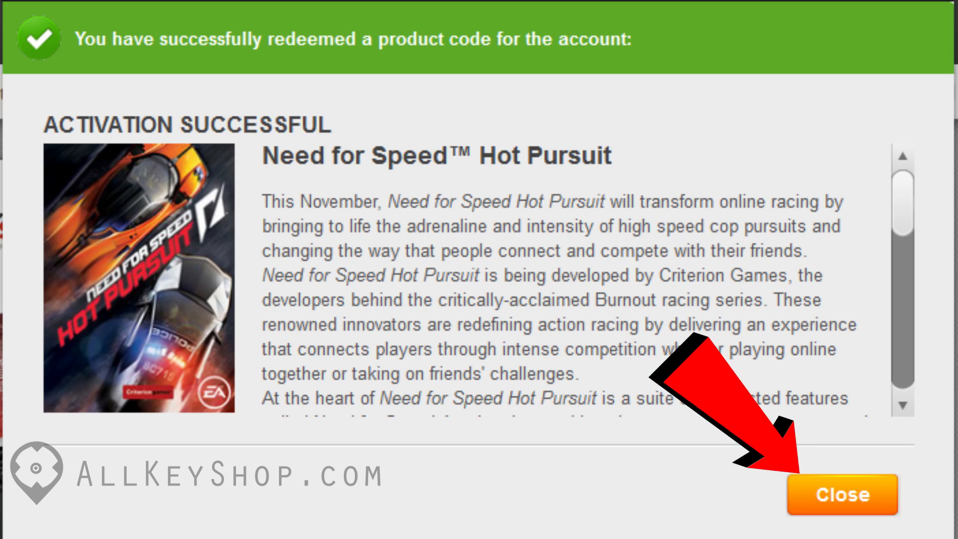
click(841, 494)
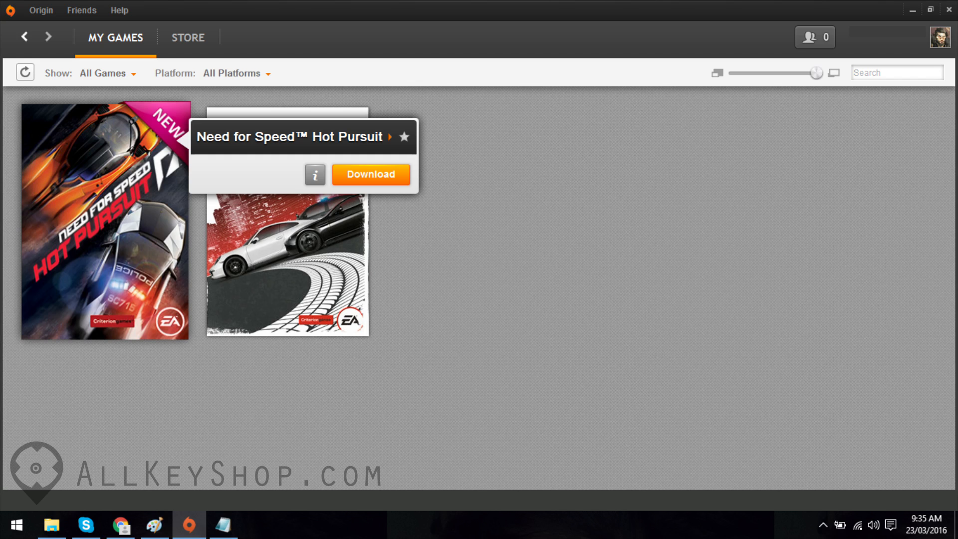